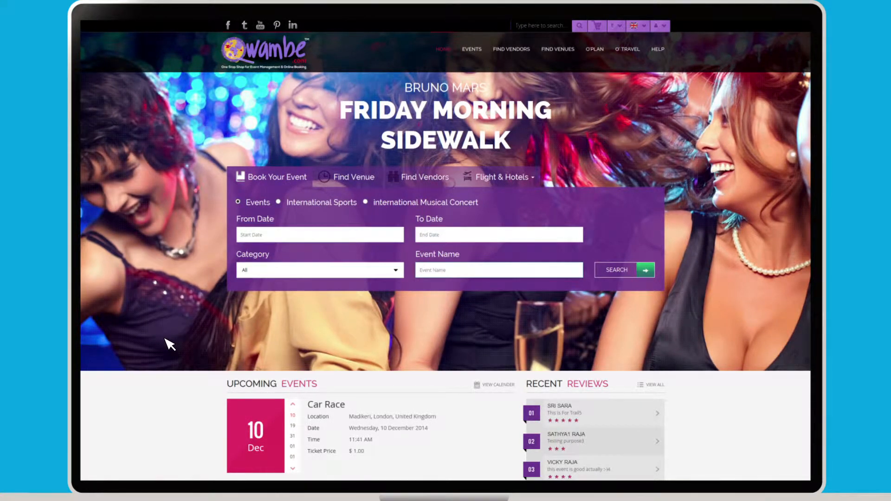
Switch the home page search box from booking events to Find Vendors.
click(424, 176)
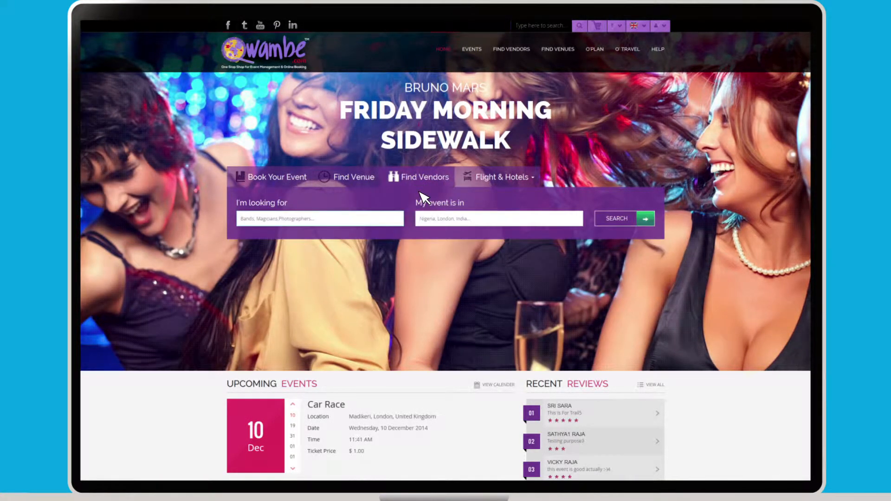
mouse_move(310, 232)
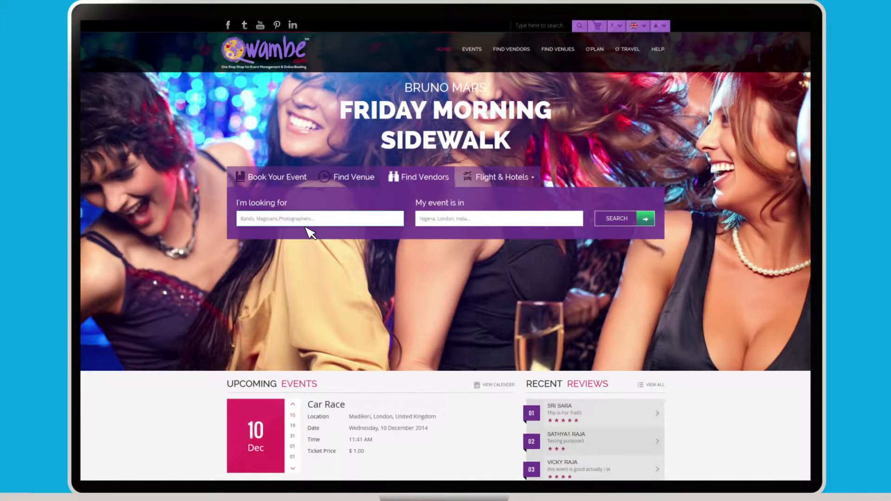
mouse_move(483, 232)
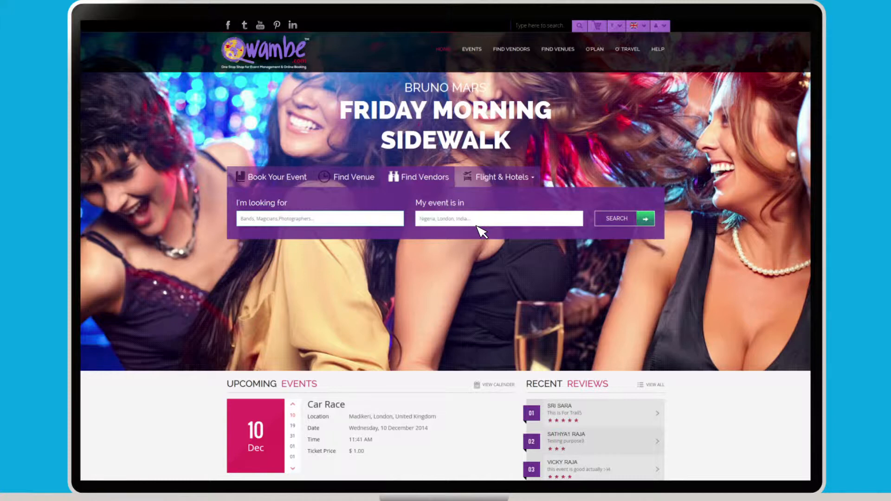
mouse_move(632, 227)
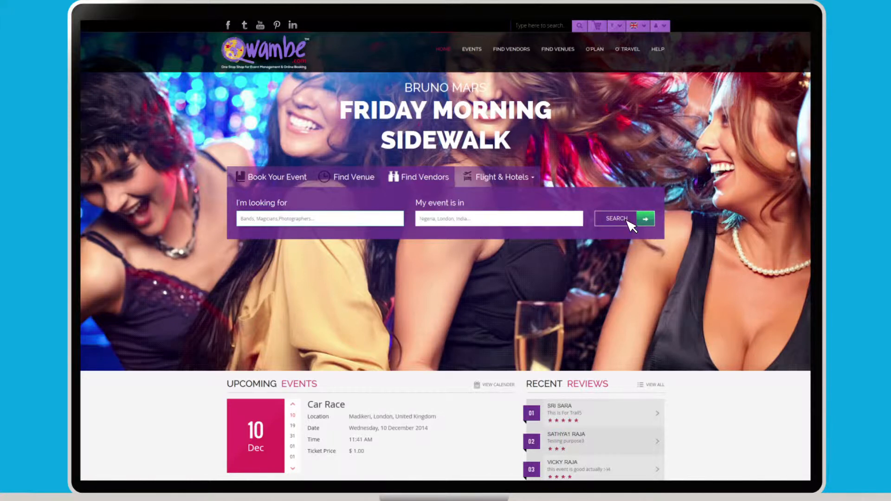
Run the vendor search and browse the 13 found services with prices and filters.
click(624, 218)
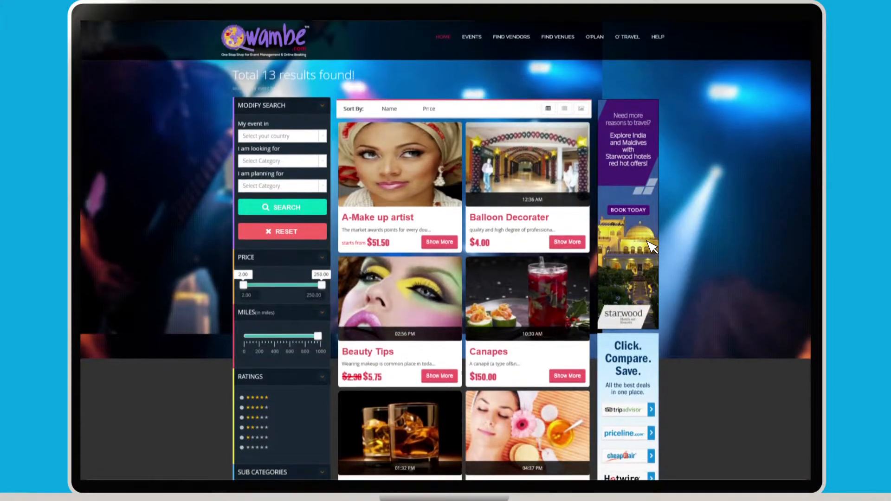
scroll(down, 3)
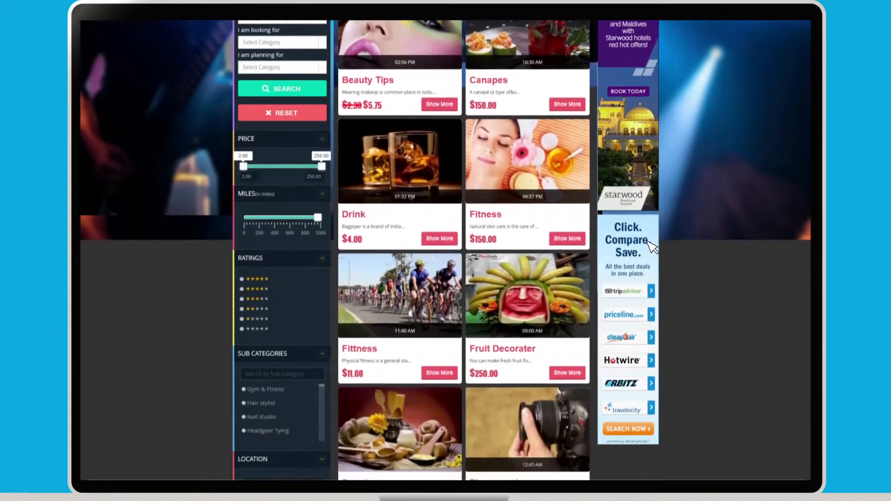
scroll(down, 3)
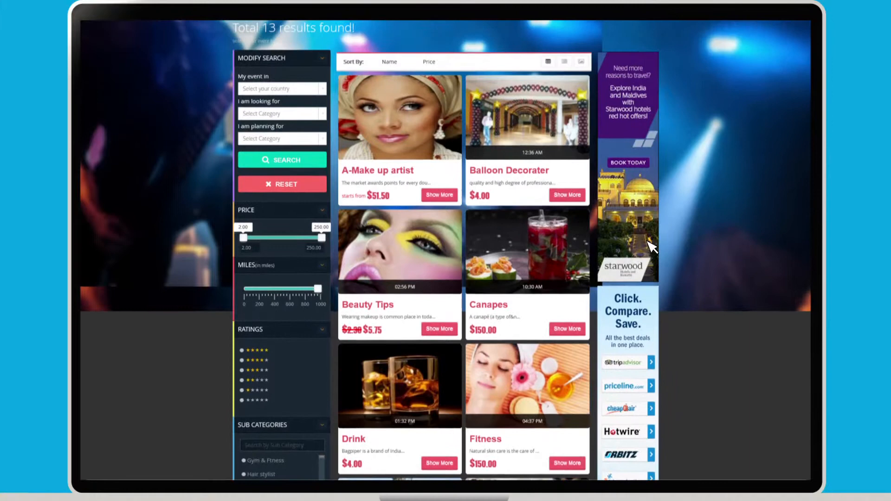
scroll(up, 3)
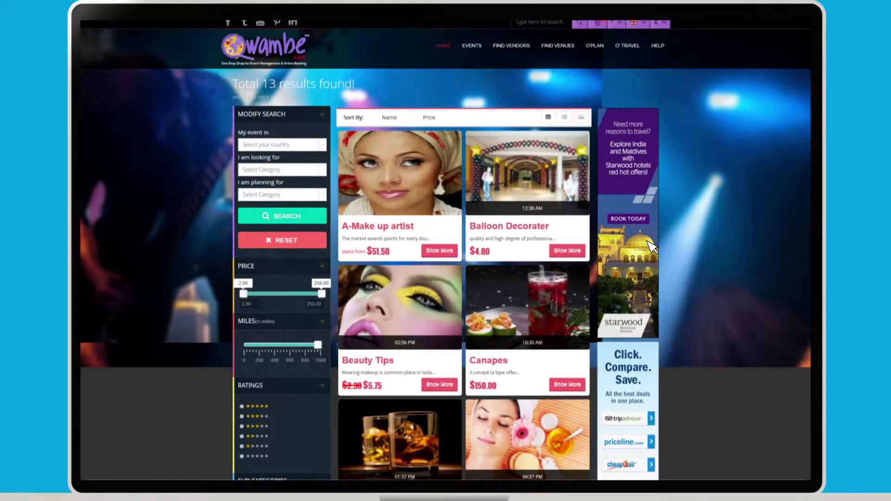
mouse_move(540, 203)
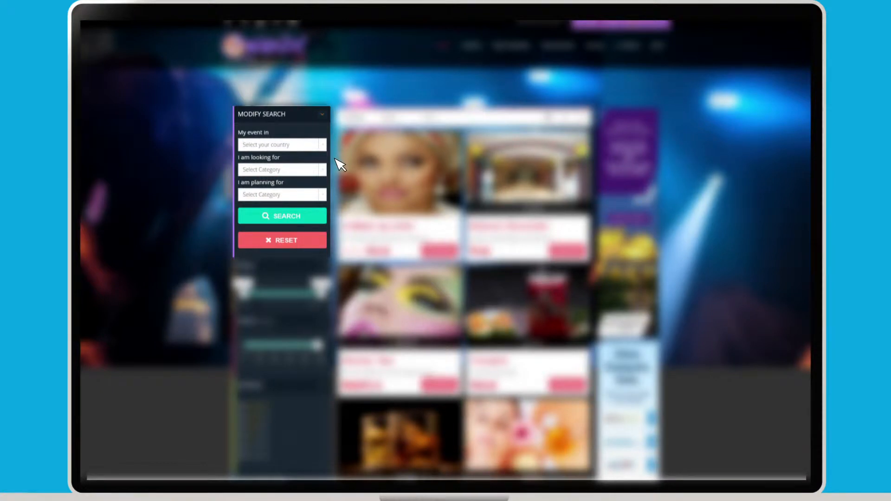
mouse_move(337, 236)
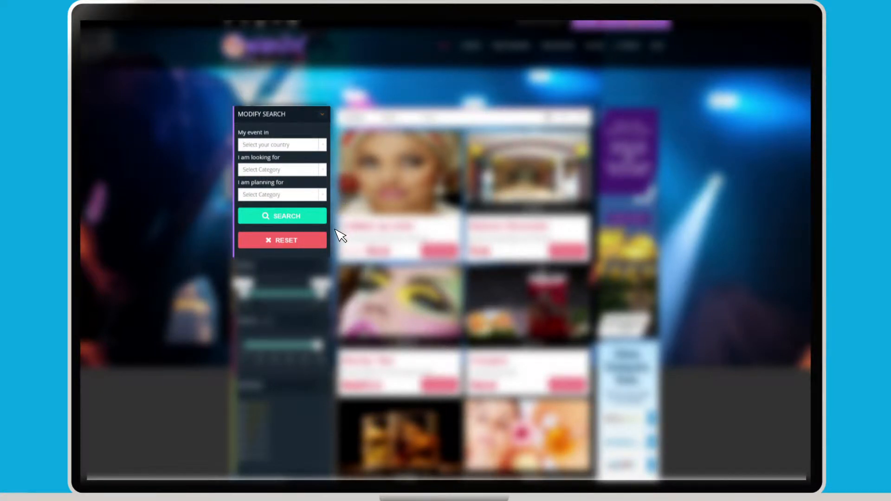
mouse_move(340, 250)
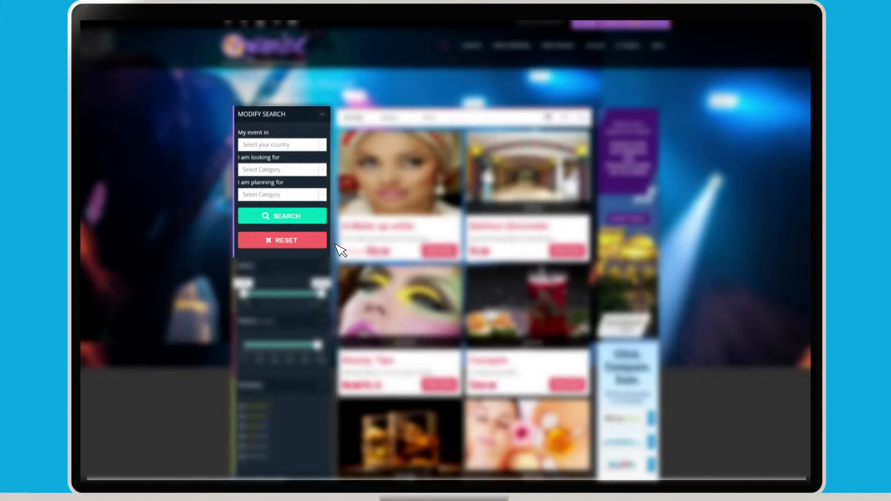
scroll(down, 3)
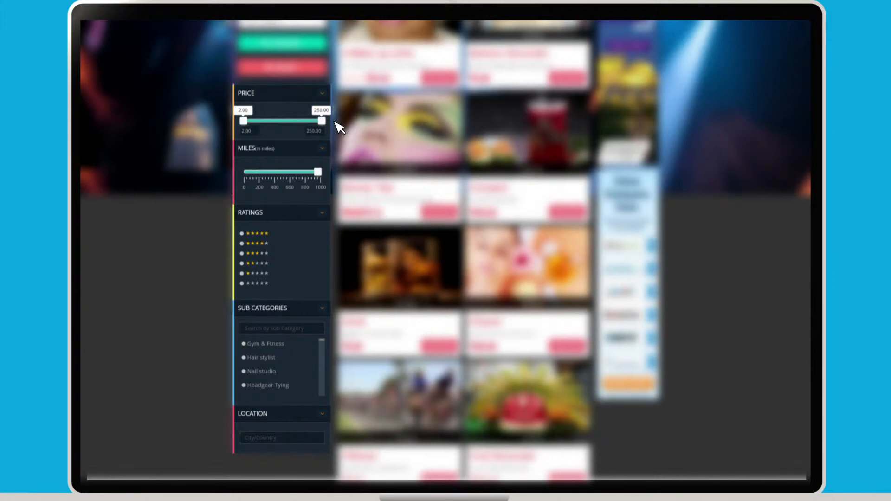
mouse_move(338, 179)
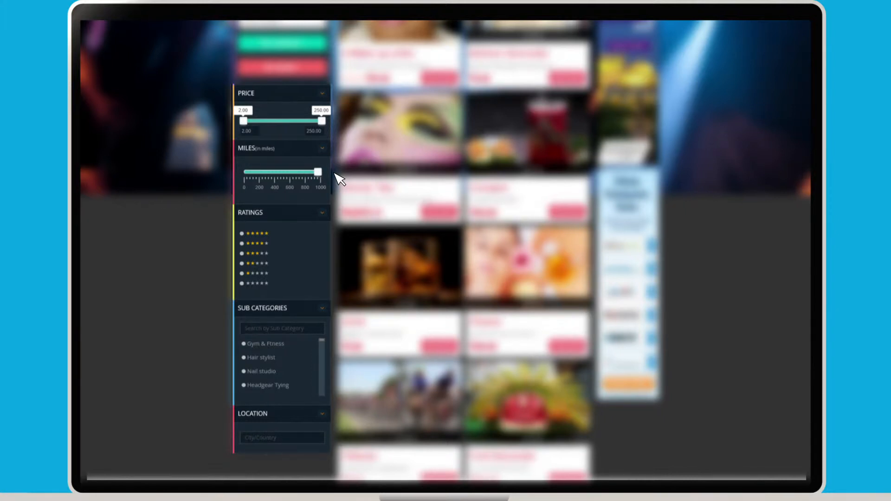
mouse_move(335, 230)
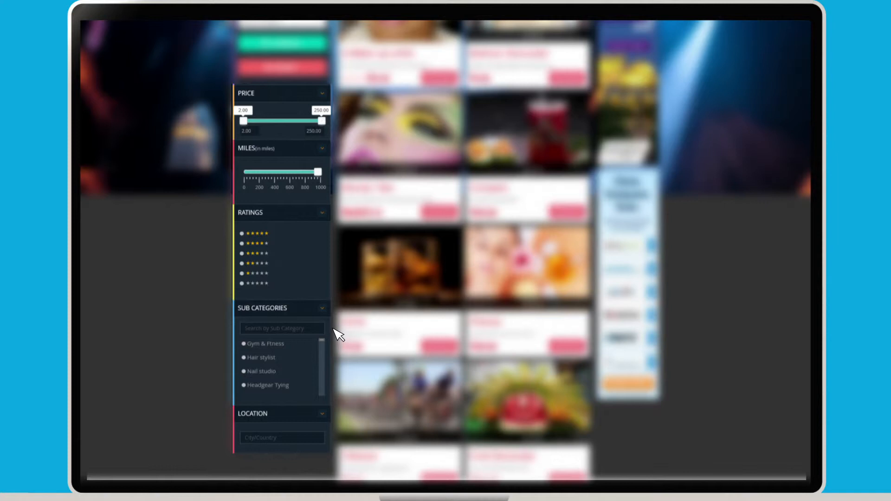
mouse_move(338, 437)
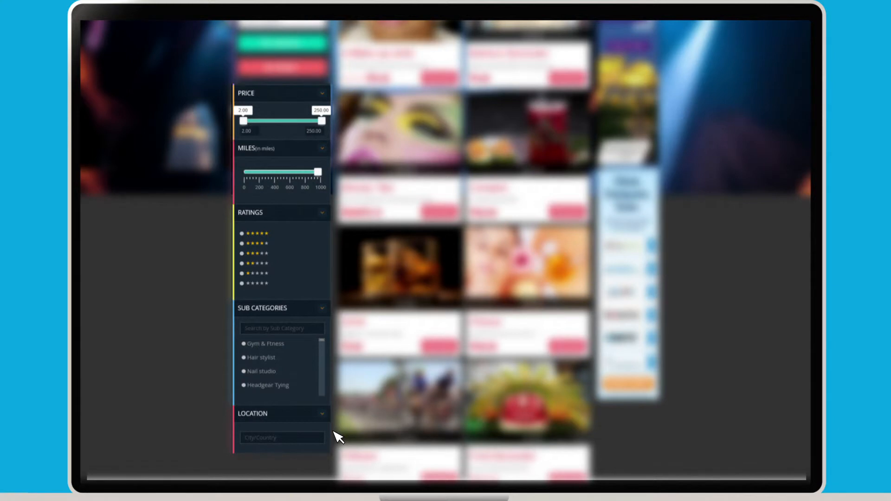
scroll(up, 3)
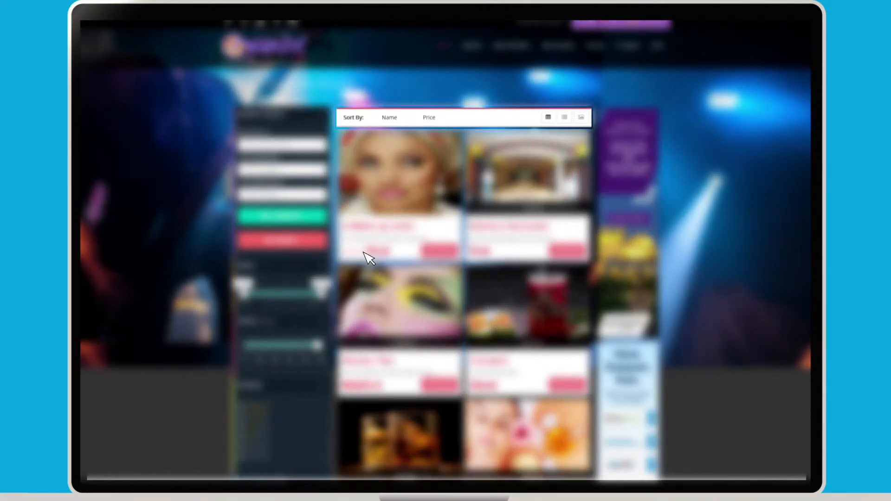
mouse_move(391, 130)
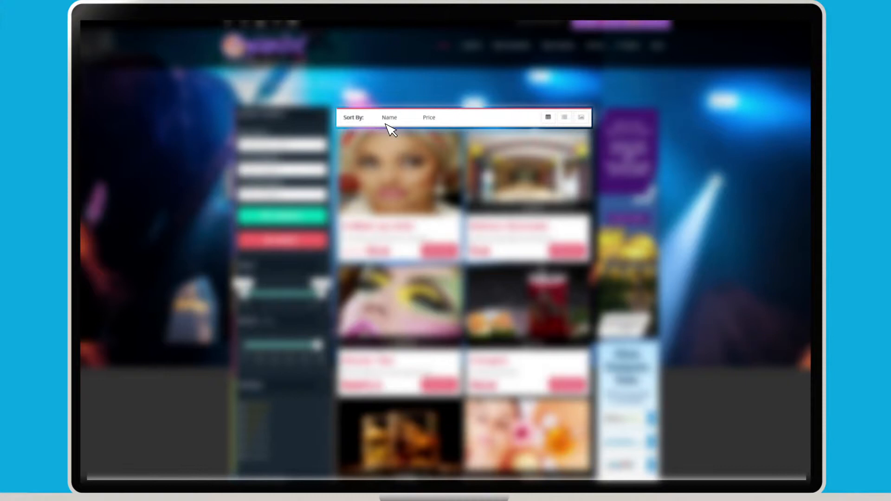
mouse_move(421, 130)
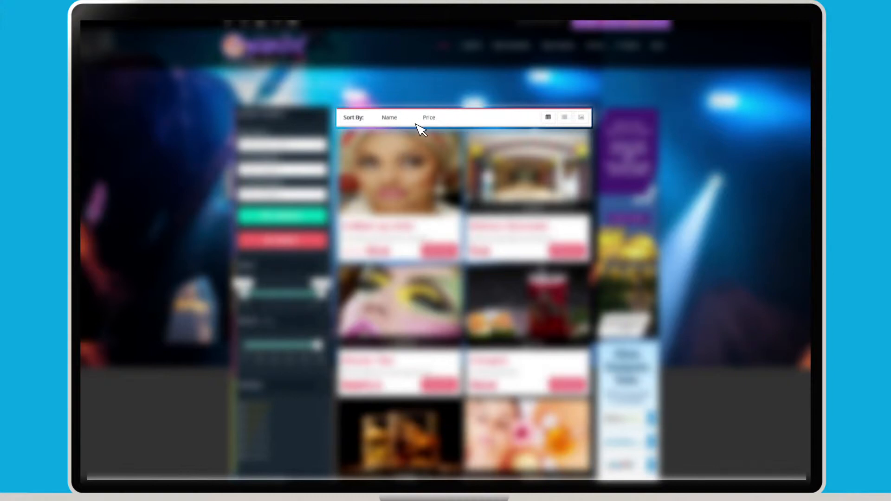
mouse_move(431, 132)
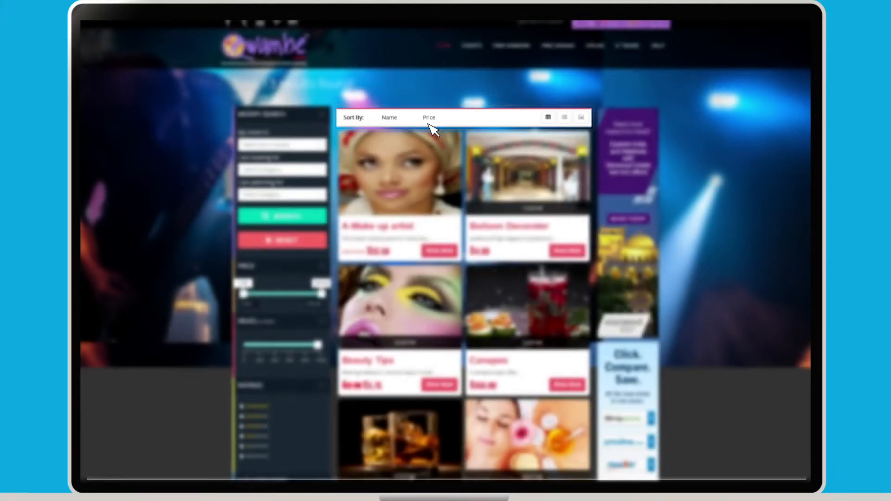
View the A-Make up artist detail page down to its map, calendar and reviews, then back to the overview.
click(400, 193)
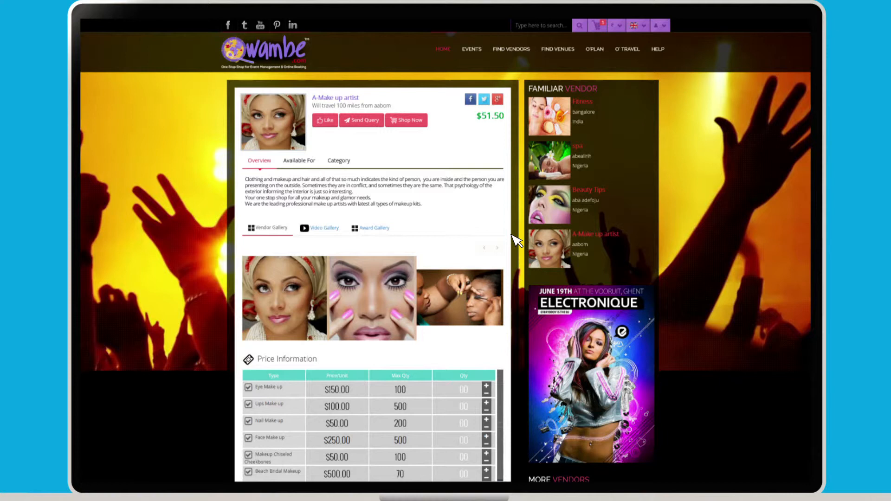
scroll(down, 3)
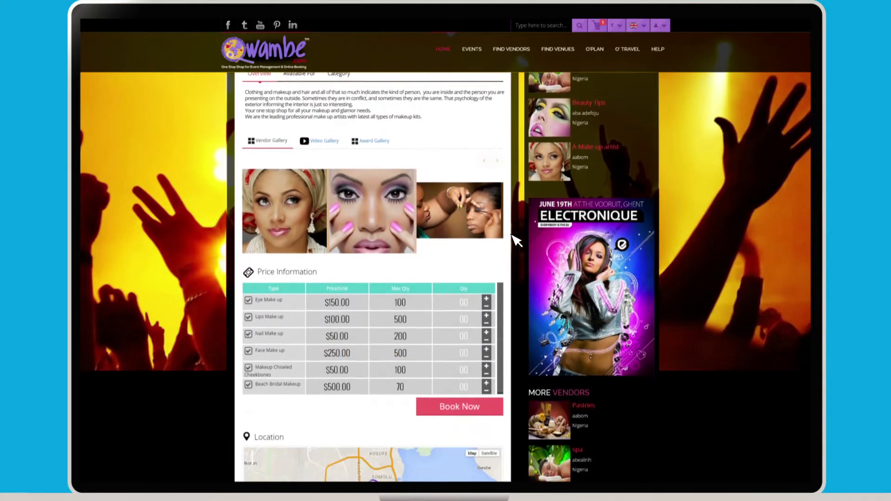
scroll(down, 3)
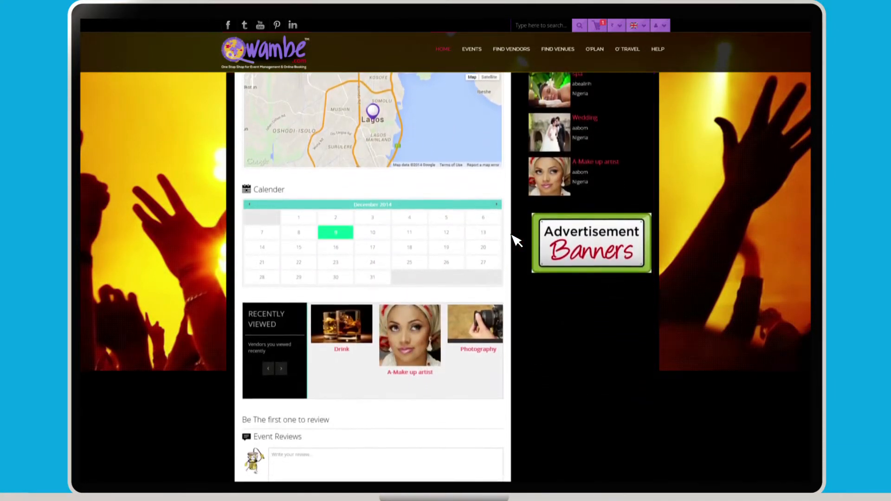
scroll(up, 3)
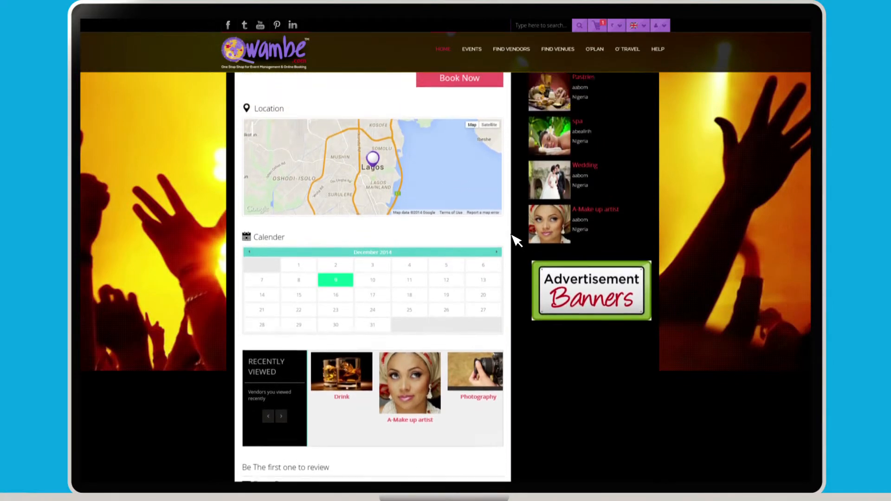
scroll(up, 3)
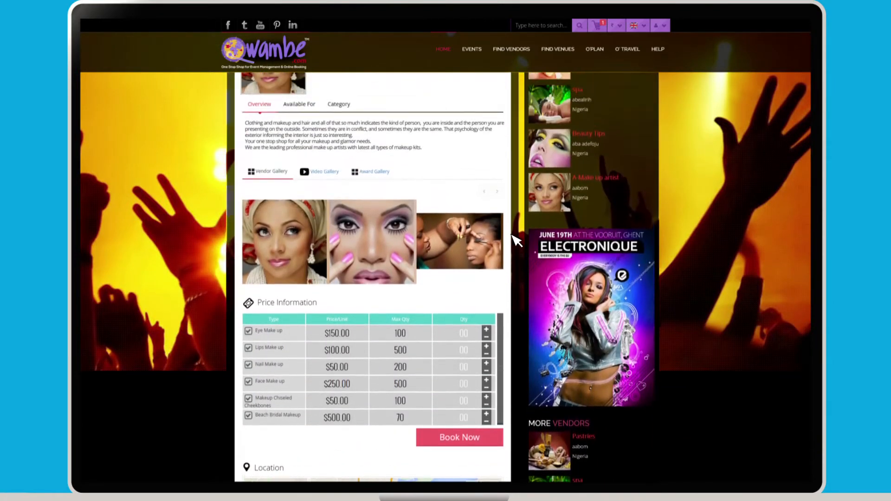
scroll(up, 3)
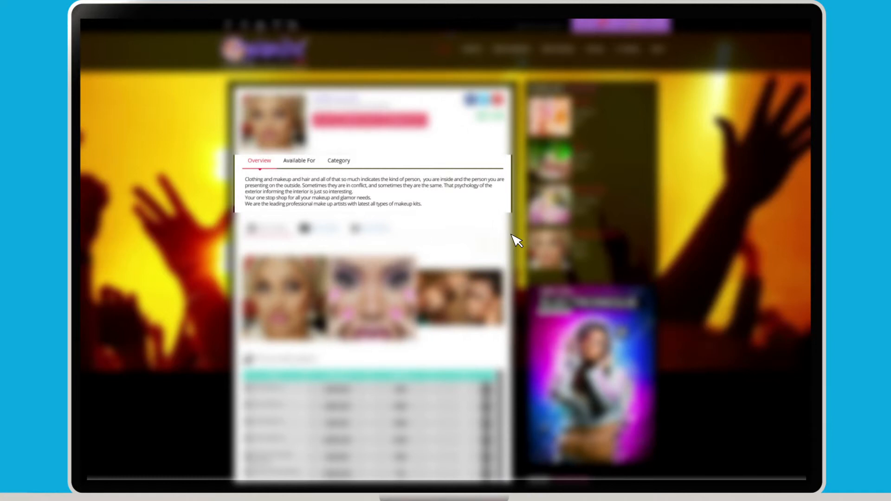
mouse_move(300, 166)
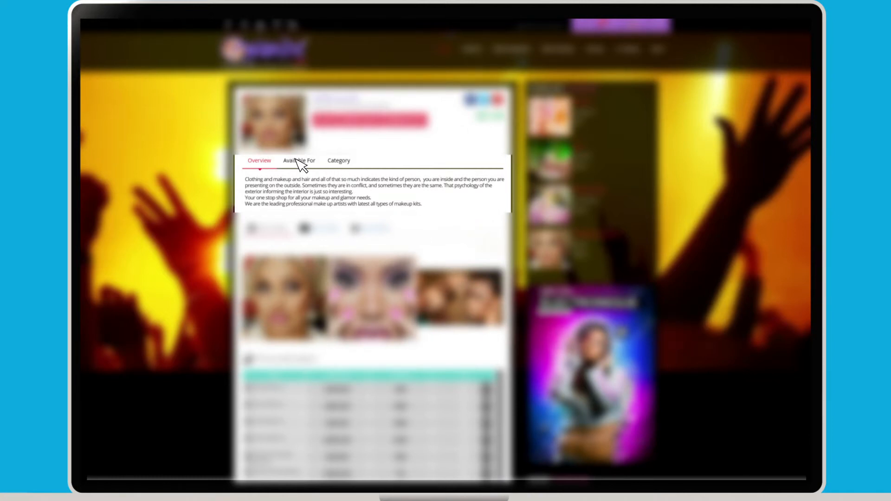
Show the vendor's Available For events, its Beauty, Health & Make-up category, then return to the overview.
click(298, 160)
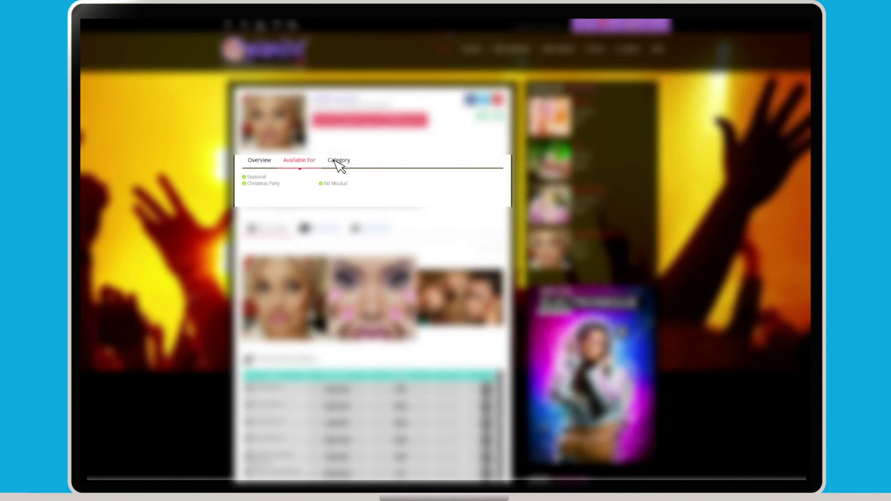
click(338, 160)
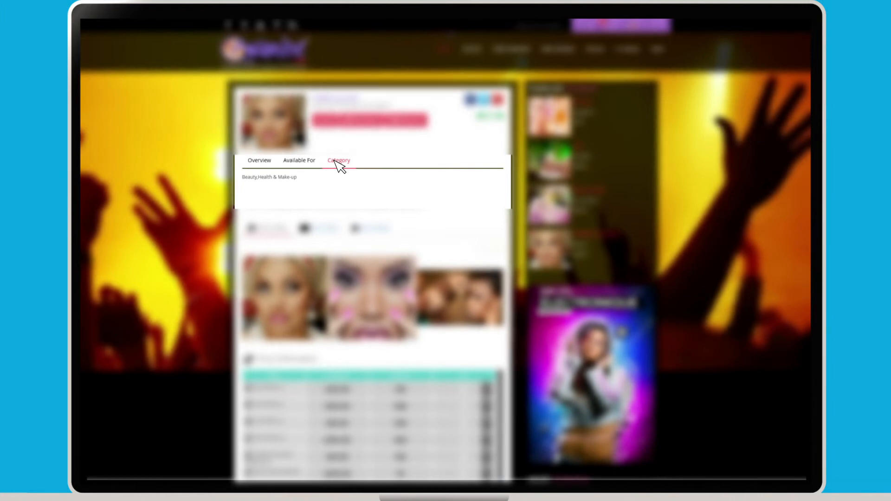
click(259, 161)
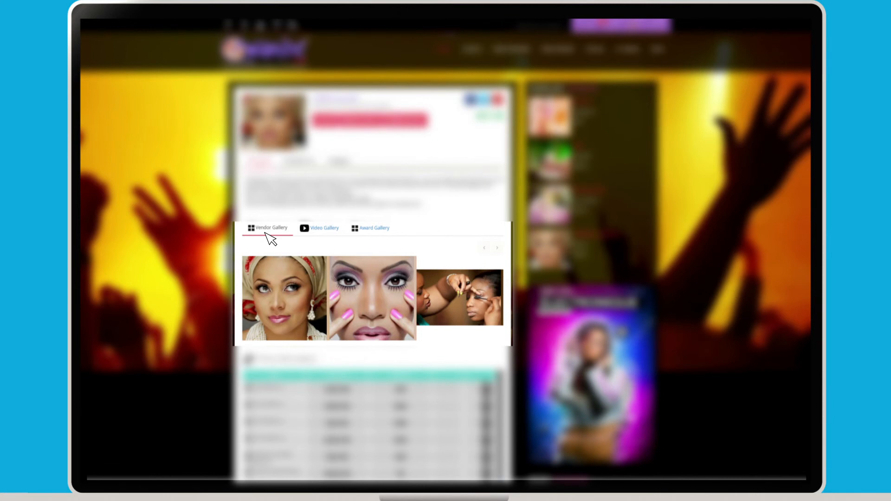
View the vendor's video gallery, then its award gallery showing the Excellence seal.
click(324, 228)
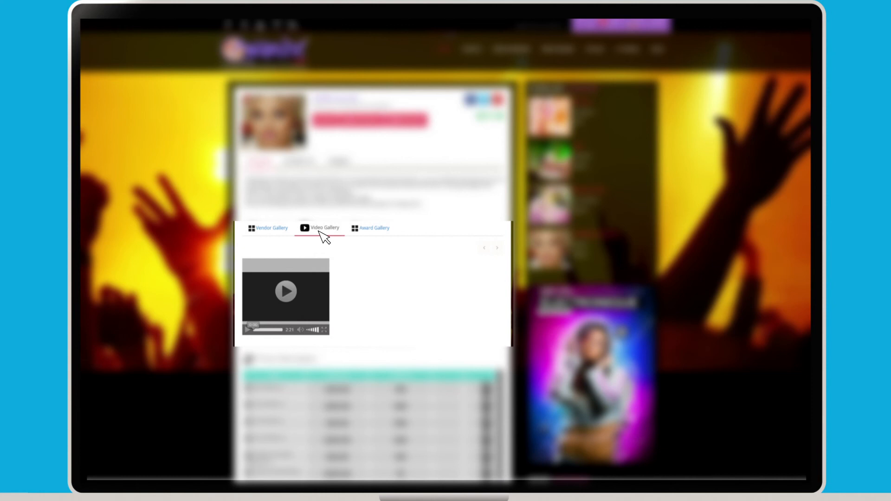
click(371, 228)
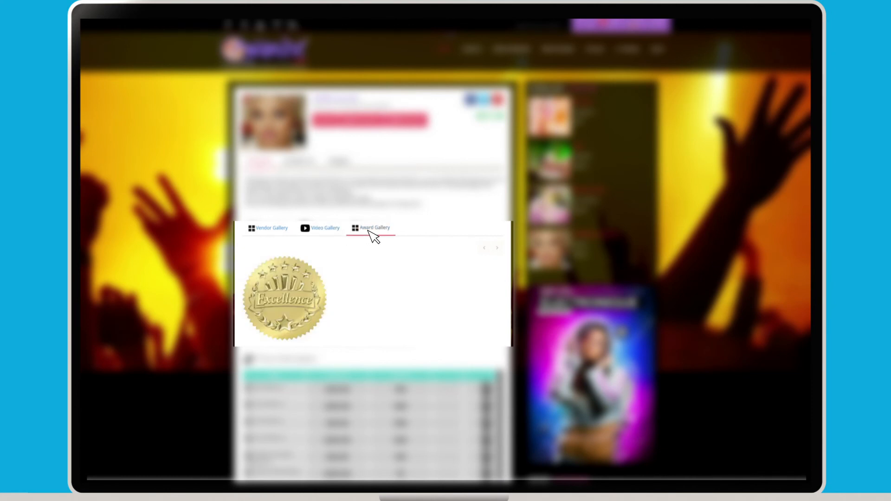